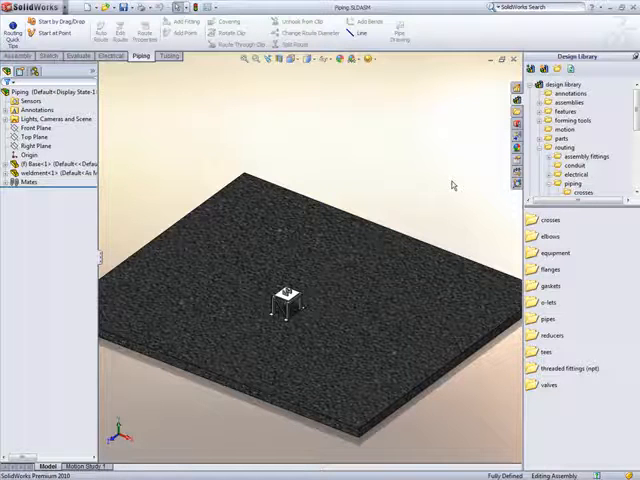
{"action": "mouse_move", "coordinate": [518, 184]}
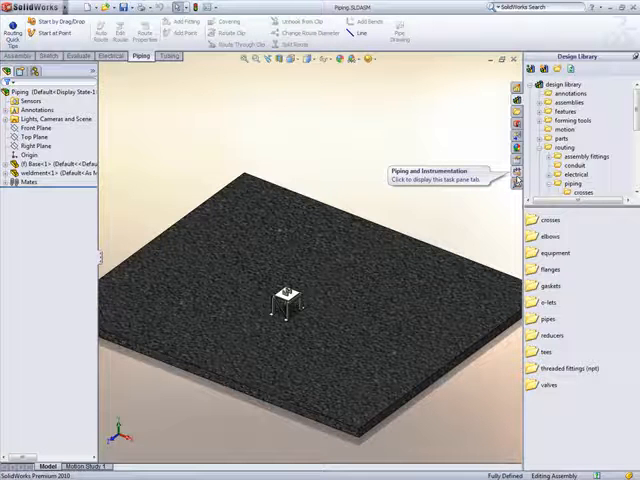
Load the associated P&ID and insert all its equipment — two vertical tanks and one horizontal tank.
{"action": "left_click", "coordinate": [516, 180]}
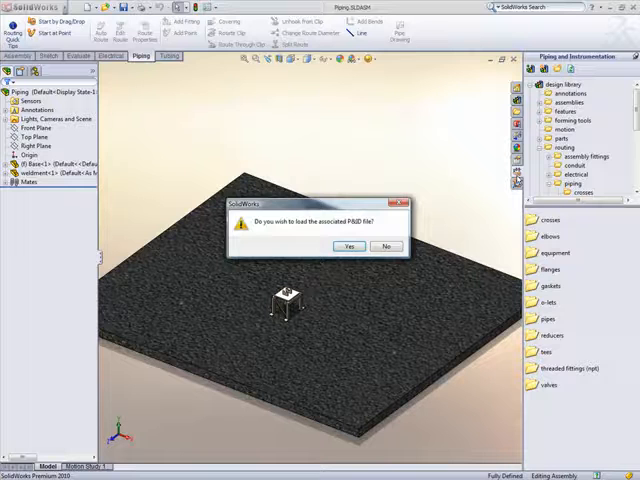
{"action": "left_click", "coordinate": [348, 246]}
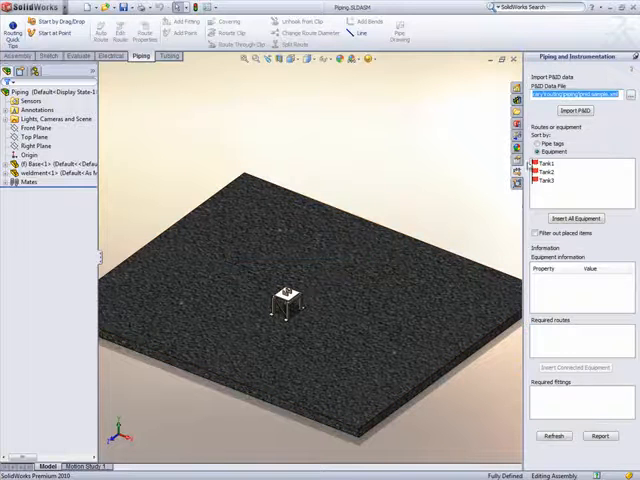
{"action": "left_click", "coordinate": [548, 162]}
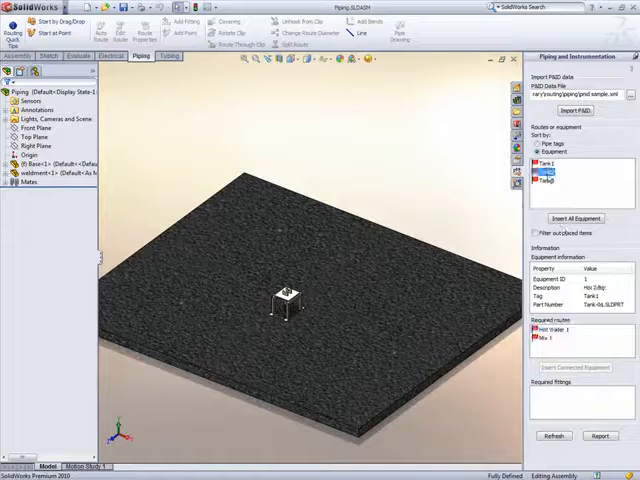
{"action": "left_click", "coordinate": [552, 178]}
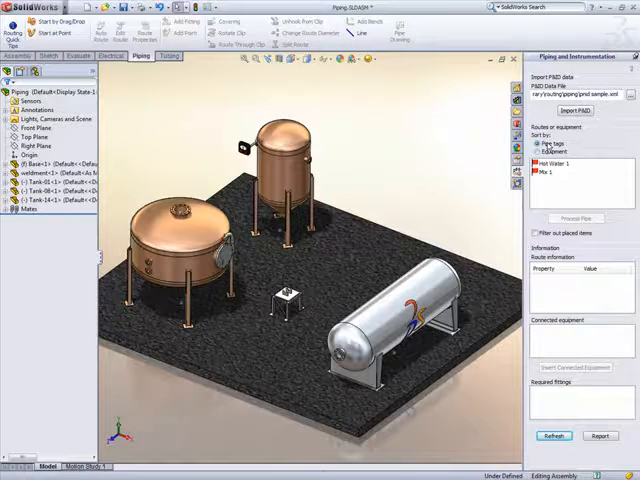
Route a pipe line from the P&ID list between the tanks, accepting the valve configuration.
{"action": "left_click", "coordinate": [566, 174]}
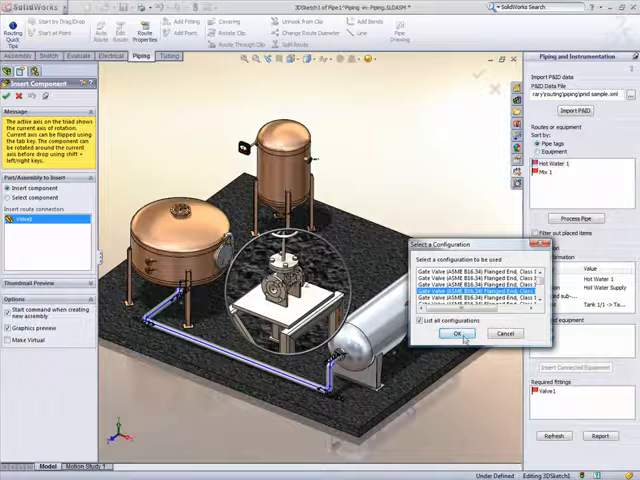
{"action": "left_click", "coordinate": [456, 334]}
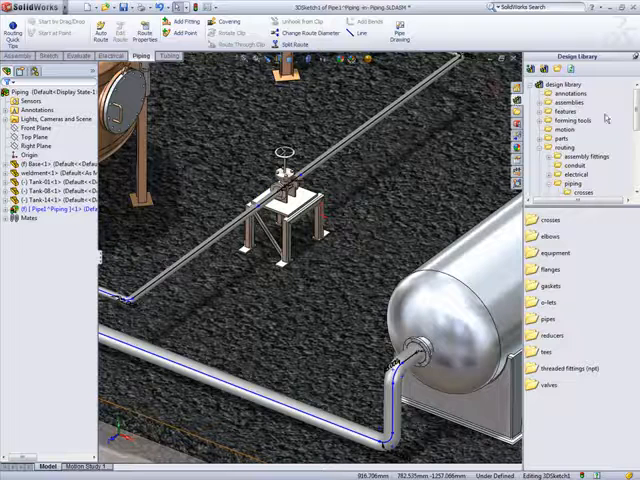
Drop a tee from the Design Library onto the route junction with its configuration.
{"action": "scroll", "scroll_direction": "down", "scroll_amount": 3}
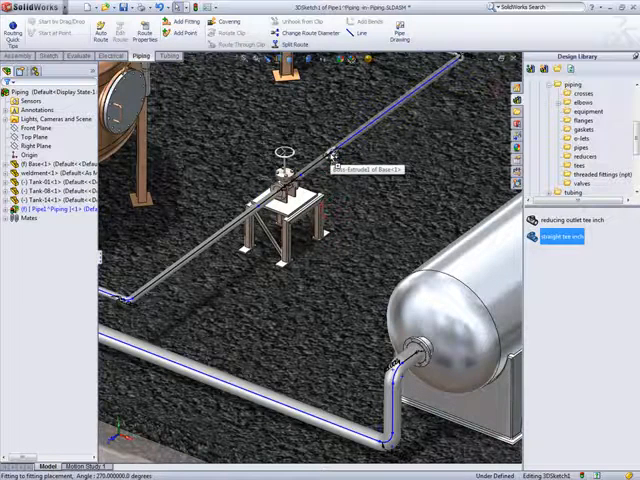
{"action": "left_click", "coordinate": [556, 236]}
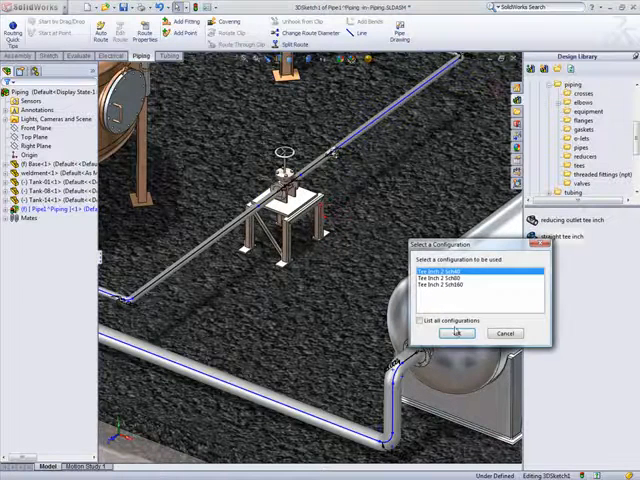
{"action": "left_click", "coordinate": [456, 332]}
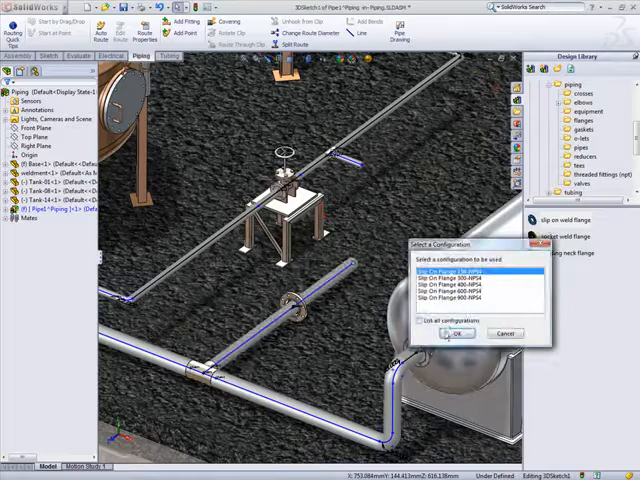
Add slip-on weld flanges to two pipe ends and a reducer, confirming each configuration.
{"action": "left_click", "coordinate": [456, 332]}
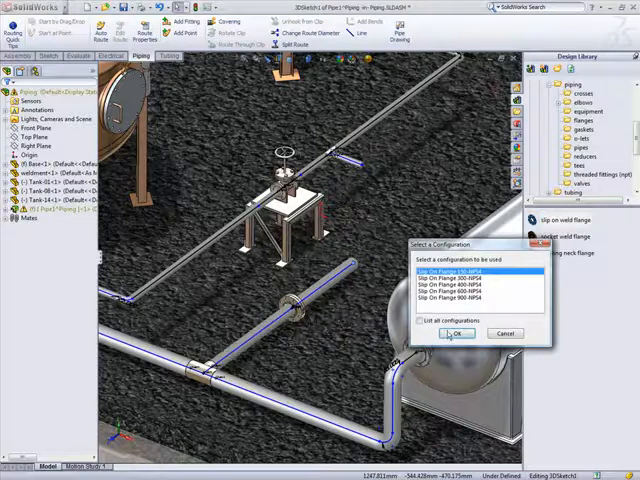
{"action": "left_click", "coordinate": [460, 332]}
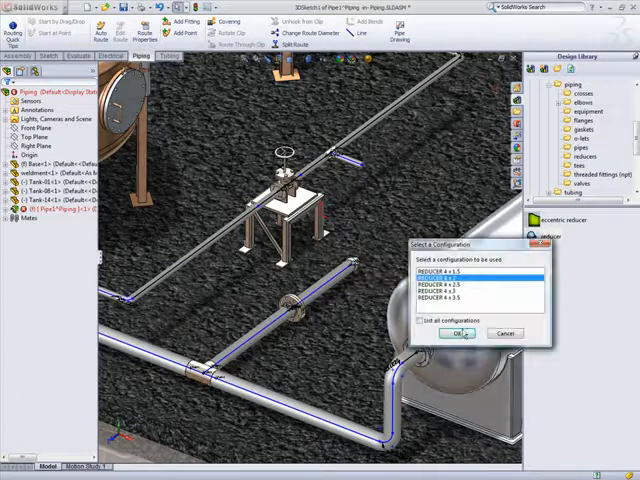
{"action": "left_click", "coordinate": [460, 334]}
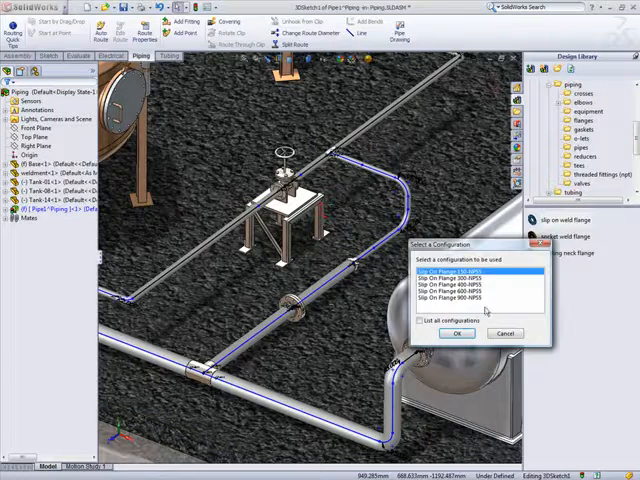
Add slip-on weld flanges to three more pipe ends near the large copper tank.
{"action": "left_click", "coordinate": [458, 332]}
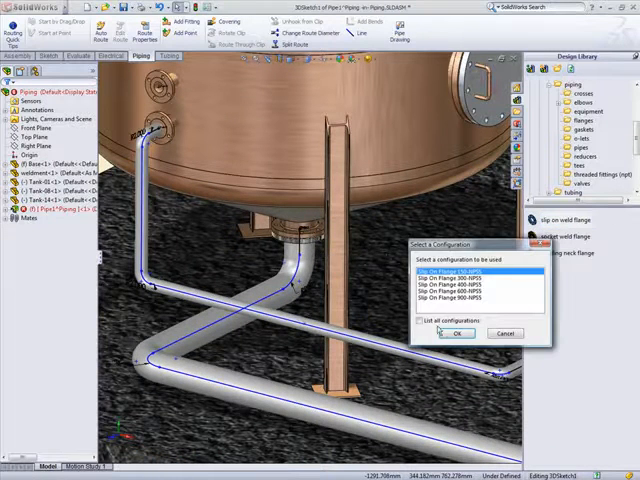
{"action": "left_click", "coordinate": [456, 332]}
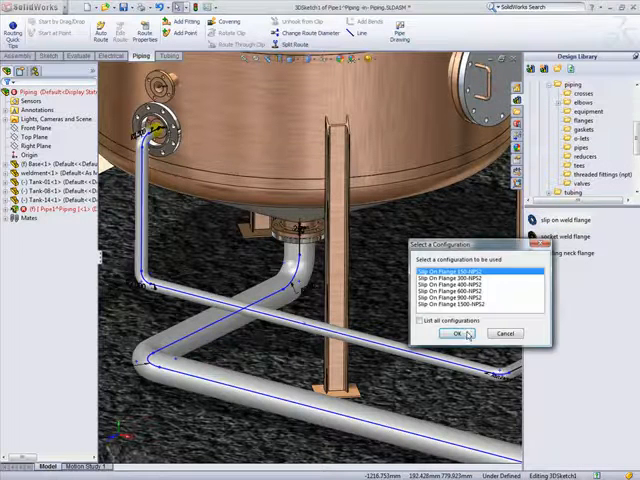
{"action": "left_click", "coordinate": [476, 332]}
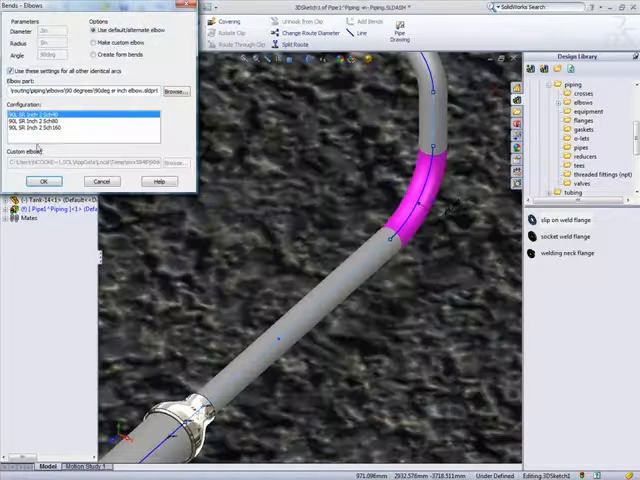
Accept the elbow for the route bend and exit the route sketch so all three tanks are linked.
{"action": "left_click", "coordinate": [44, 180]}
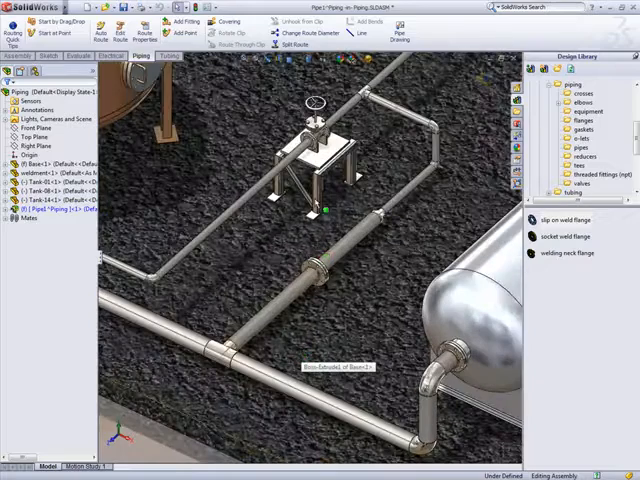
{"action": "left_click", "coordinate": [304, 32]}
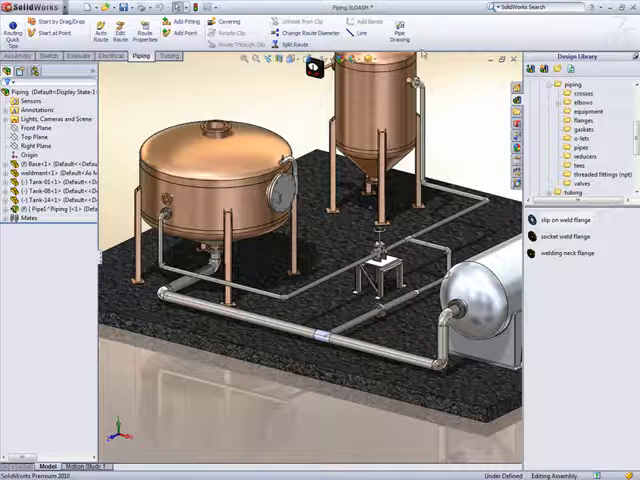
{"action": "mouse_move", "coordinate": [400, 30]}
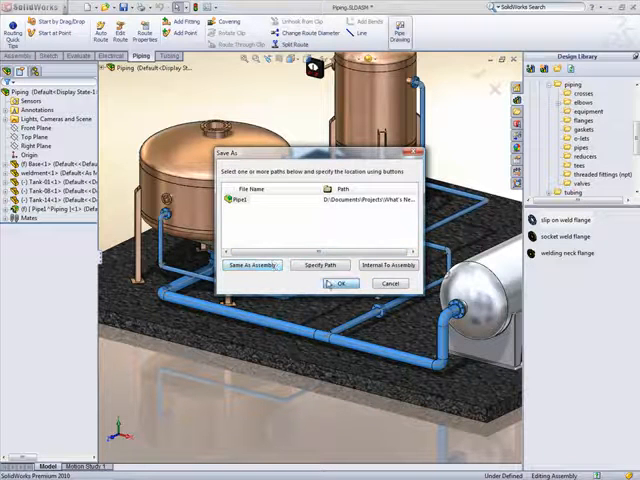
Accept the Save As locations for the route components and save all modified documents.
{"action": "left_click", "coordinate": [340, 284]}
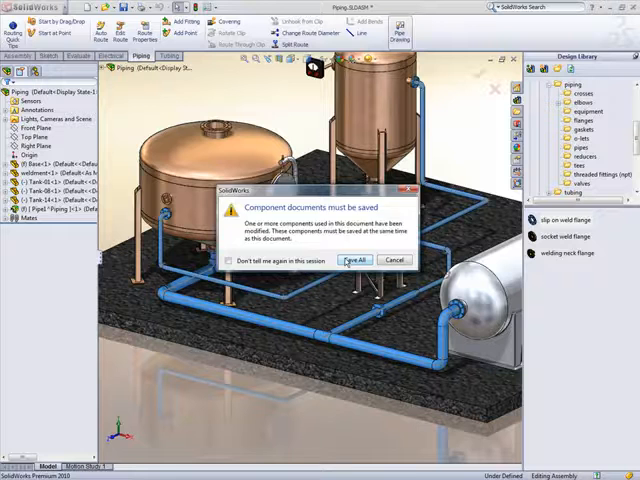
{"action": "left_click", "coordinate": [354, 260]}
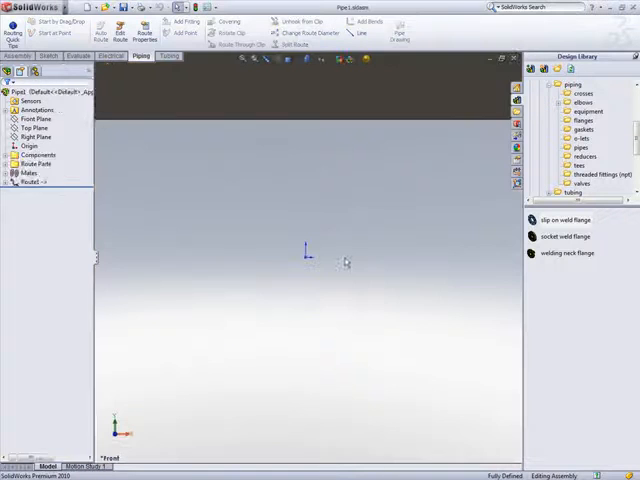
Run Piping Drawing for the route and dismiss the BOM template selection.
{"action": "left_click", "coordinate": [400, 24]}
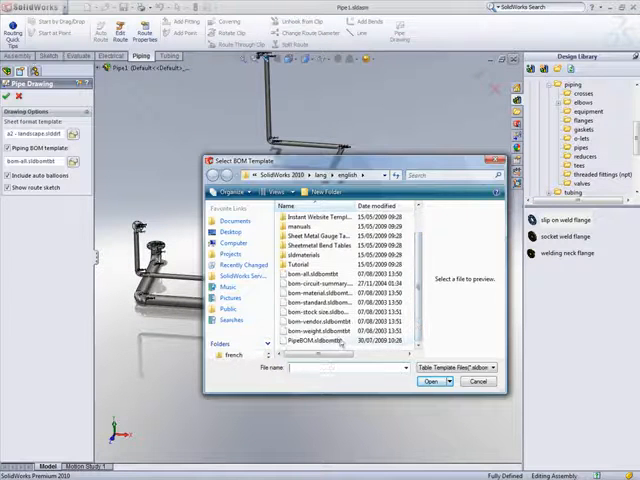
{"action": "left_click", "coordinate": [432, 380]}
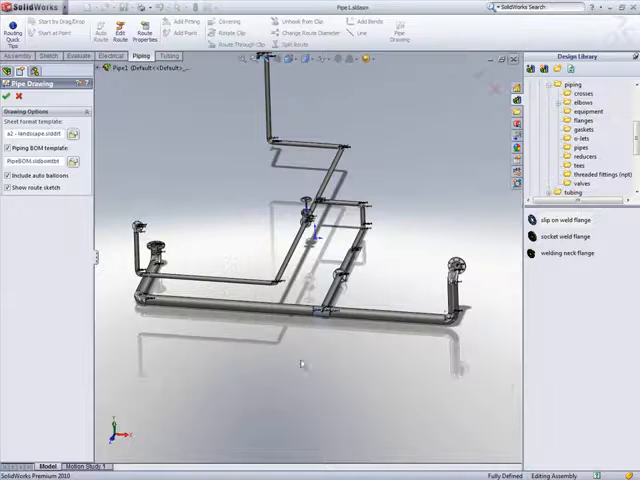